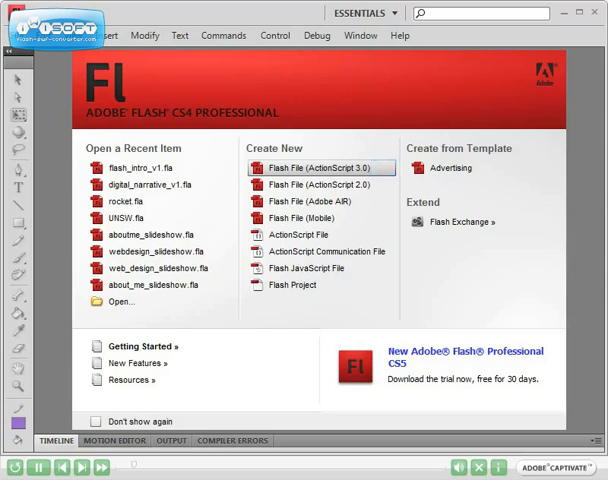
Step: Create a new Flash File (ActionScript 3.0) from the Welcome screen
{"action": "left_click", "coordinate": [328, 168]}
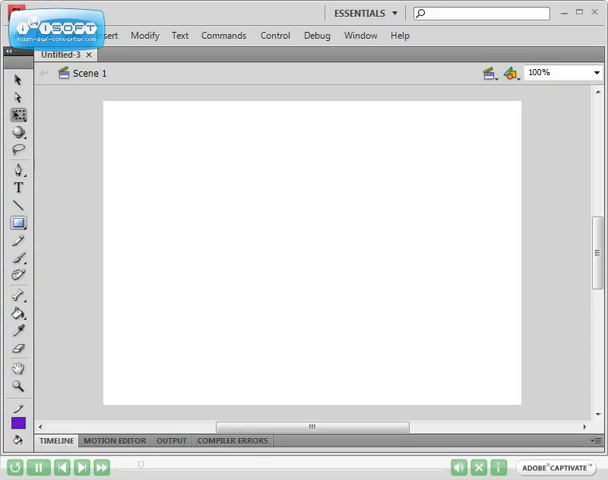
Step: Draw a square with the Rectangle Tool and move the purple fill onto its outline
{"action": "left_click", "coordinate": [16, 220]}
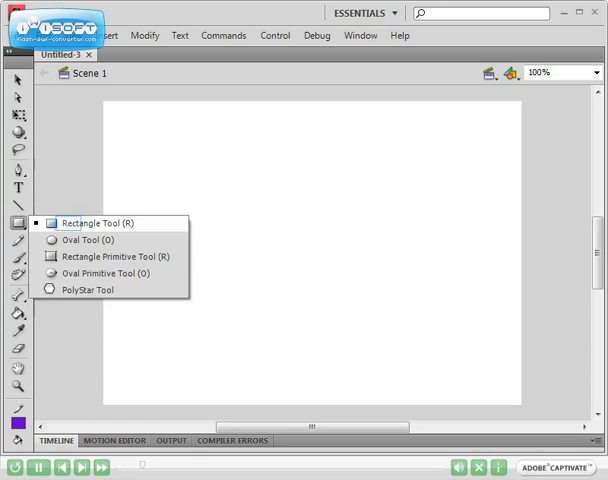
{"action": "left_click_drag", "start_coordinate": [136, 132], "coordinate": [224, 216]}
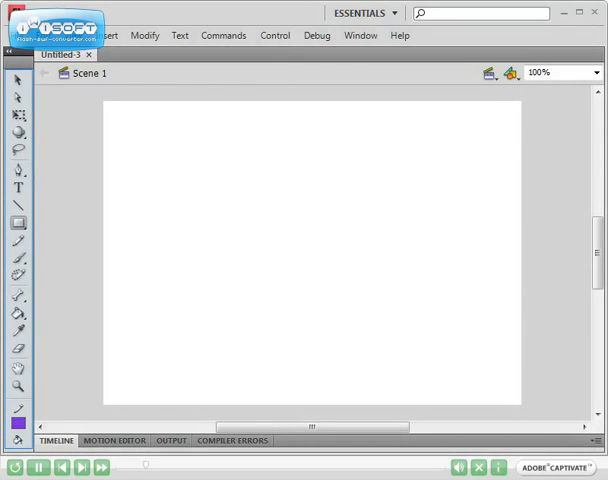
{"action": "left_click_drag", "start_coordinate": [132, 128], "coordinate": [220, 216]}
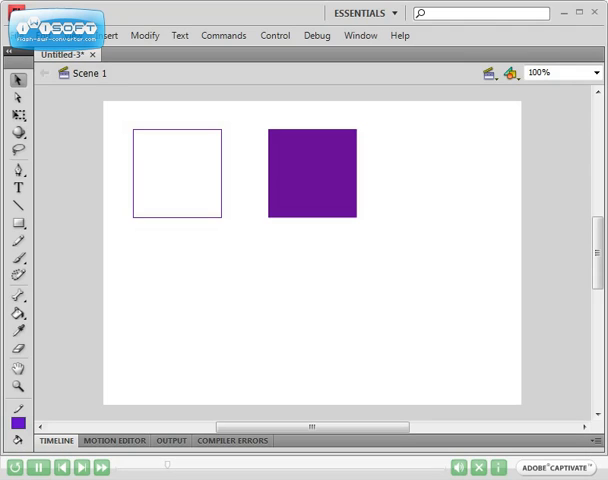
{"action": "left_click_drag", "start_coordinate": [432, 260], "coordinate": [460, 276]}
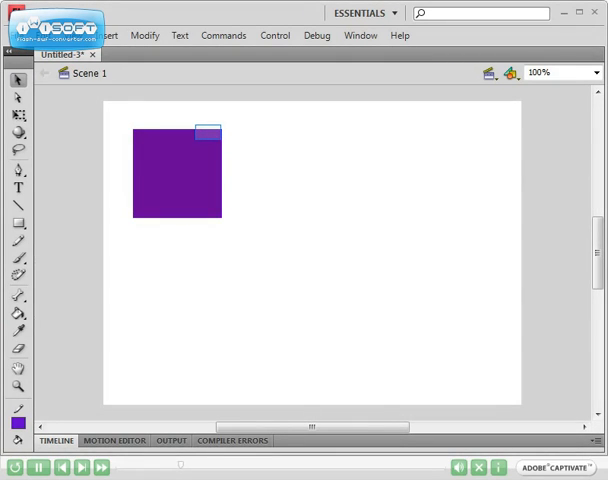
Step: Convert the purple square to a Graphic symbol named rectangle and move it up and left
{"action": "right_click", "coordinate": [176, 170]}
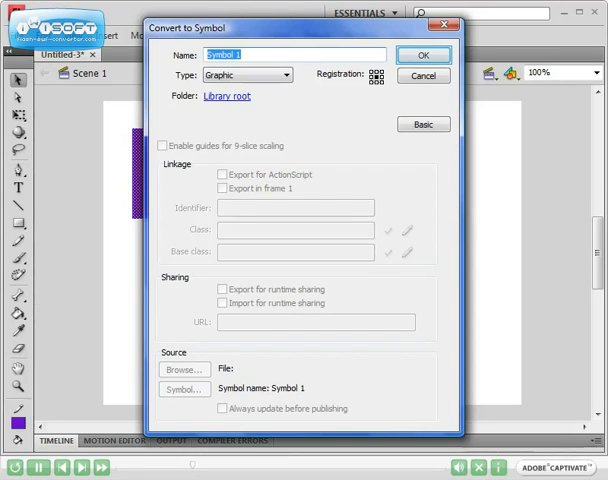
{"action": "type", "text": "rectangle"}
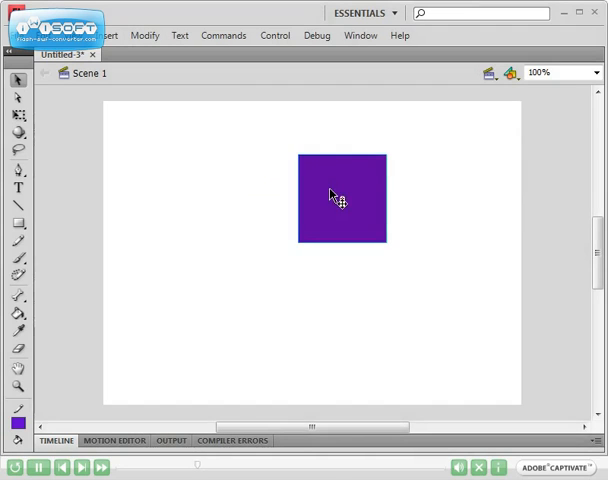
{"action": "left_click_drag", "start_coordinate": [338, 196], "coordinate": [400, 178]}
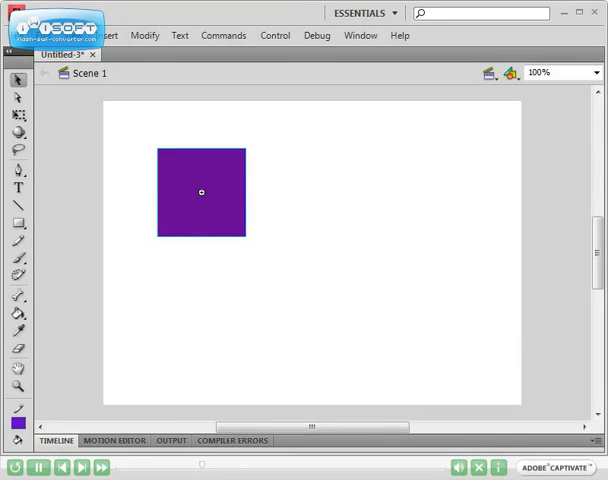
{"action": "left_click_drag", "start_coordinate": [202, 192], "coordinate": [168, 158]}
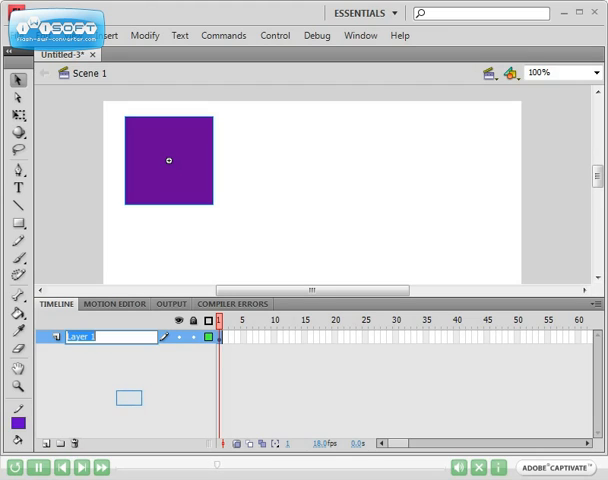
Step: Rename the layer to rectangle and insert a frame at frame 50
{"action": "type", "text": "rectangle"}
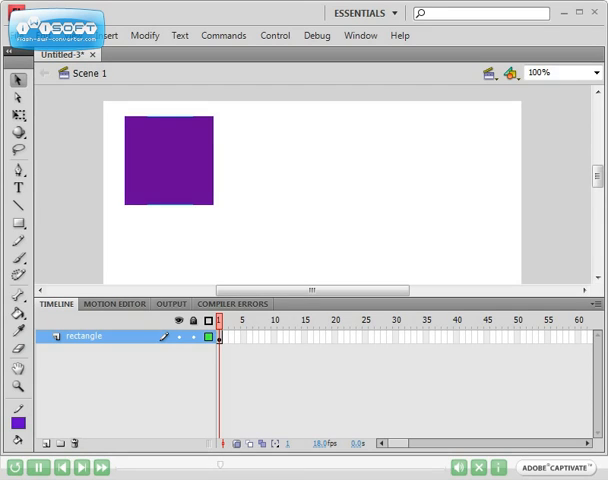
{"action": "left_click", "coordinate": [512, 336]}
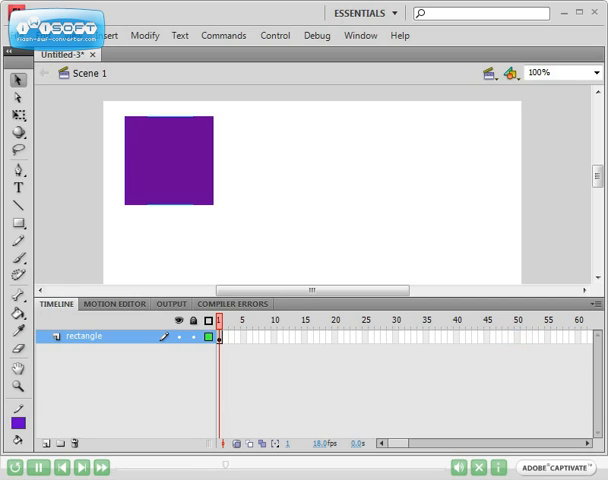
{"action": "left_click", "coordinate": [516, 336]}
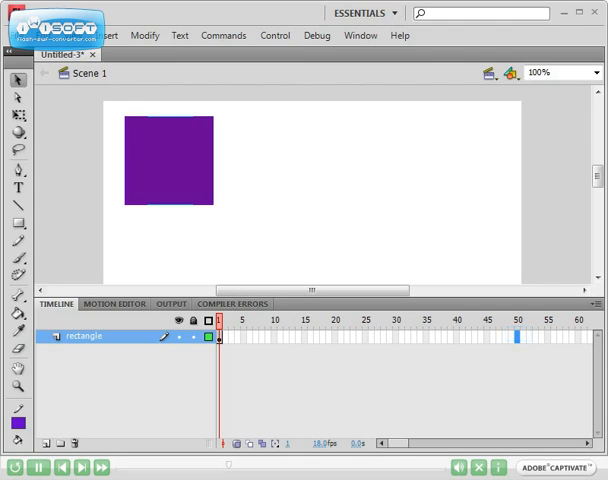
{"action": "right_click", "coordinate": [516, 336]}
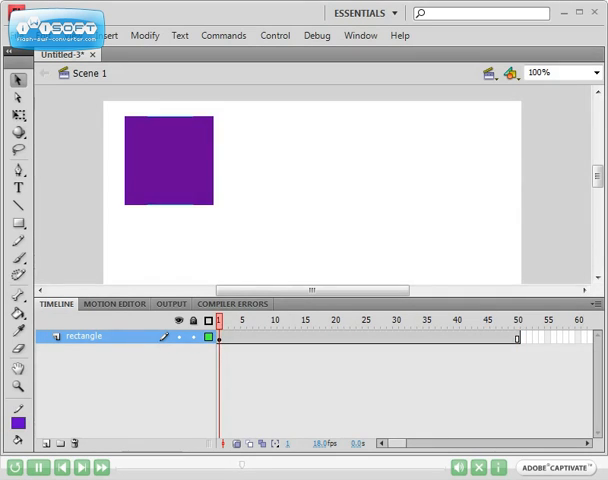
Step: Select the layer's frames from 1 to 50 ready for a tween from the Insert menu
{"action": "left_click", "coordinate": [226, 320]}
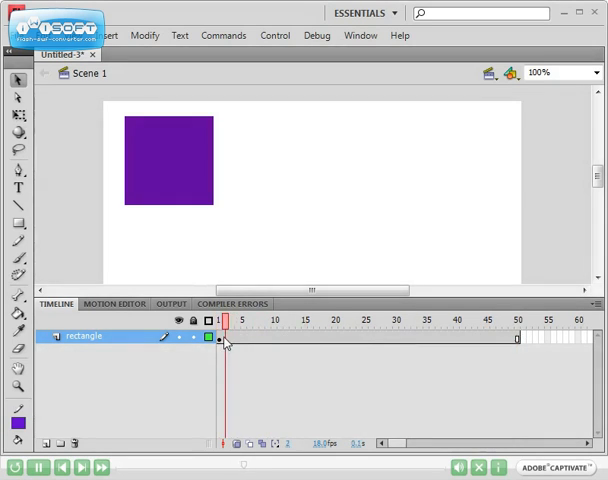
{"action": "left_click", "coordinate": [516, 320]}
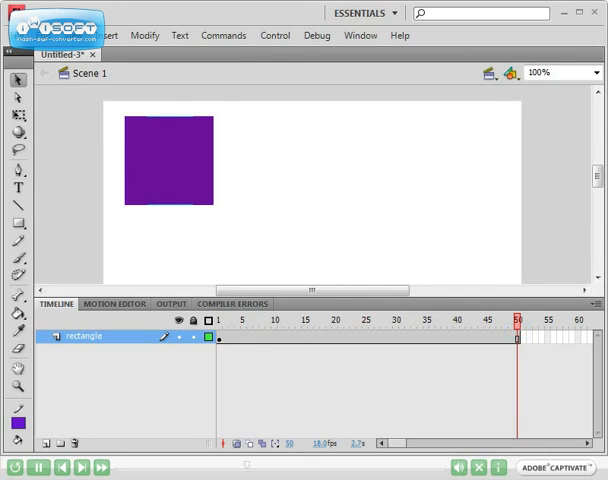
{"action": "left_click", "coordinate": [168, 160]}
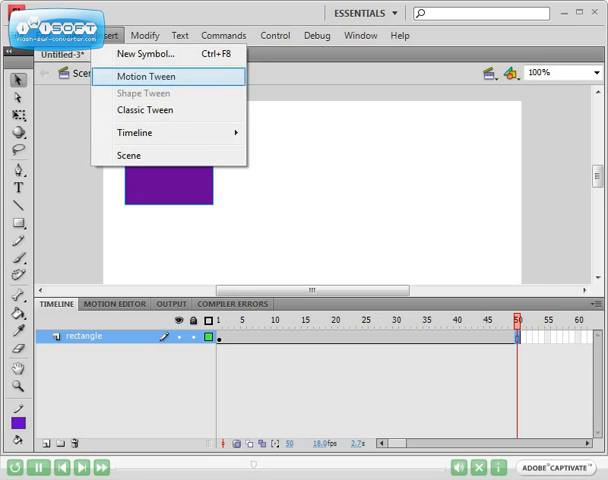
Step: Apply a motion tween and drag the rectangle to the stage's right side at frame 50
{"action": "left_click", "coordinate": [150, 76]}
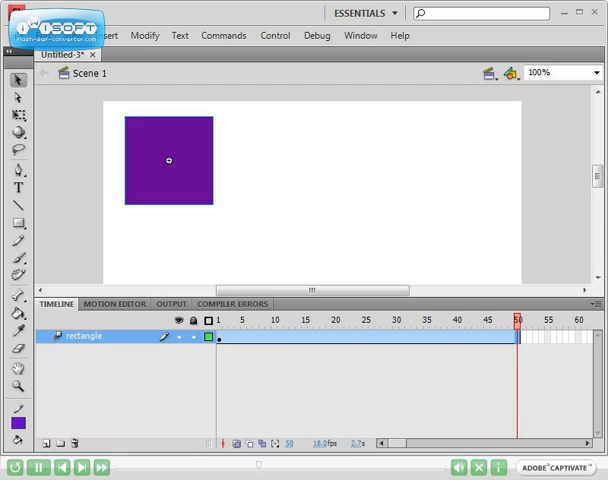
{"action": "left_click_drag", "start_coordinate": [168, 158], "coordinate": [432, 160]}
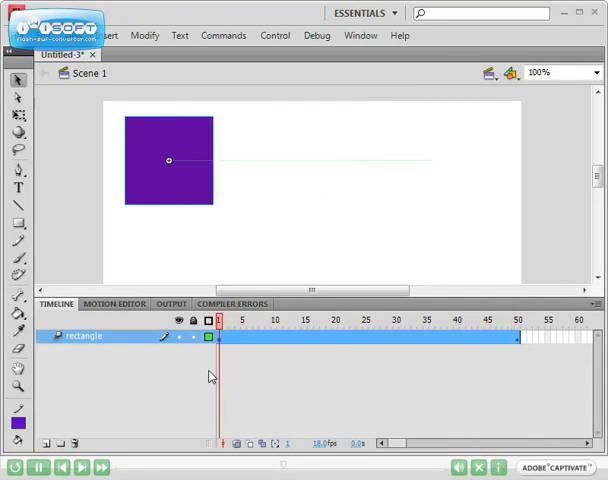
{"action": "left_click", "coordinate": [516, 320]}
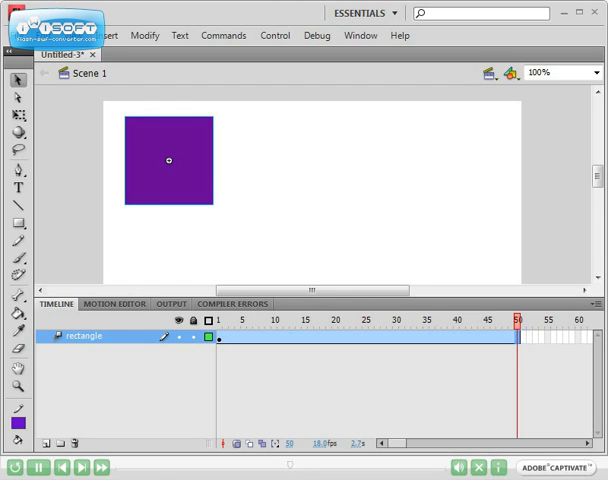
{"action": "left_click_drag", "start_coordinate": [168, 158], "coordinate": [430, 162]}
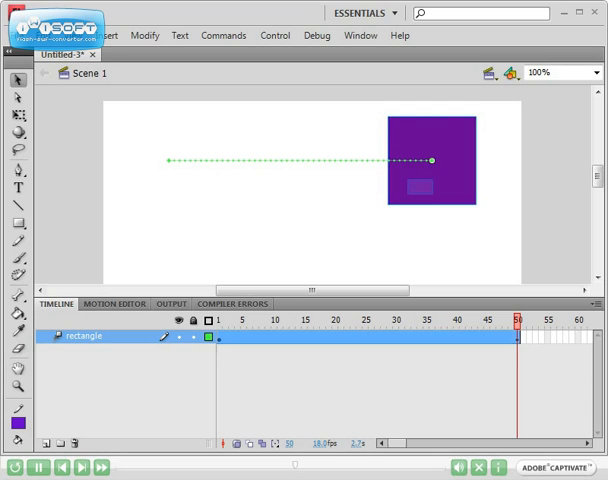
Step: Give the rectangle instance at frame 50 a Tint colour effect of 43% via Properties
{"action": "right_click", "coordinate": [430, 164]}
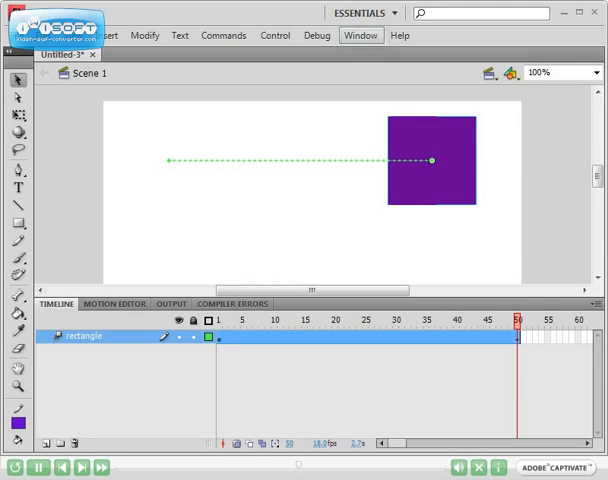
{"action": "left_click", "coordinate": [360, 36]}
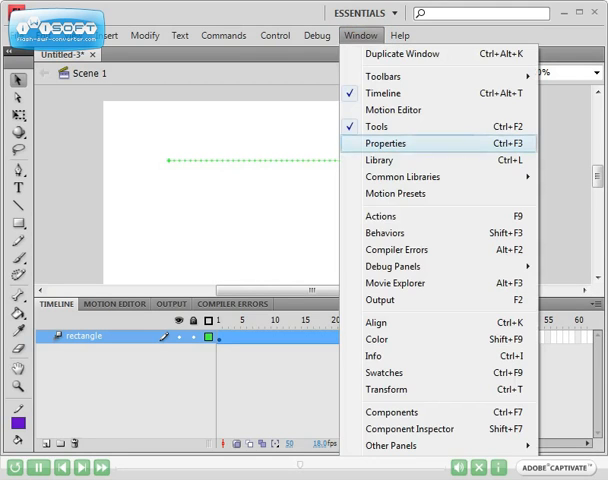
{"action": "left_click", "coordinate": [384, 144]}
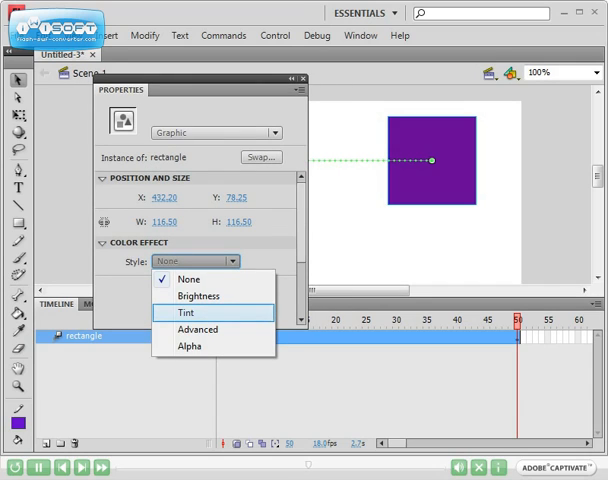
{"action": "left_click", "coordinate": [184, 312]}
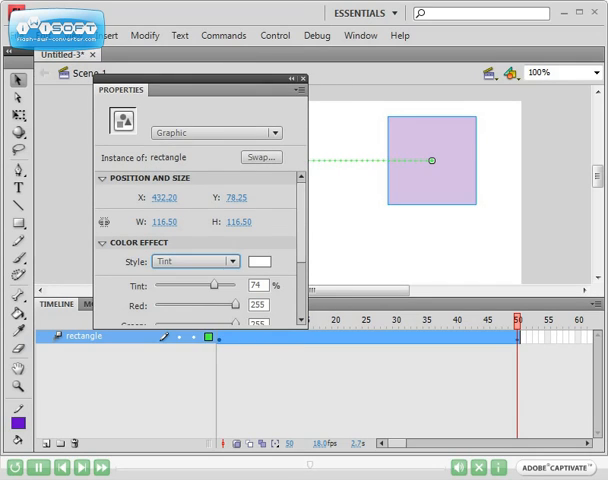
{"action": "left_click_drag", "start_coordinate": [200, 288], "coordinate": [220, 288]}
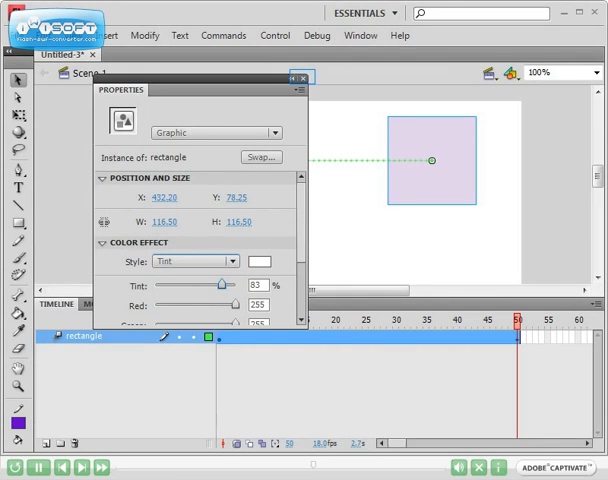
{"action": "left_click", "coordinate": [306, 76]}
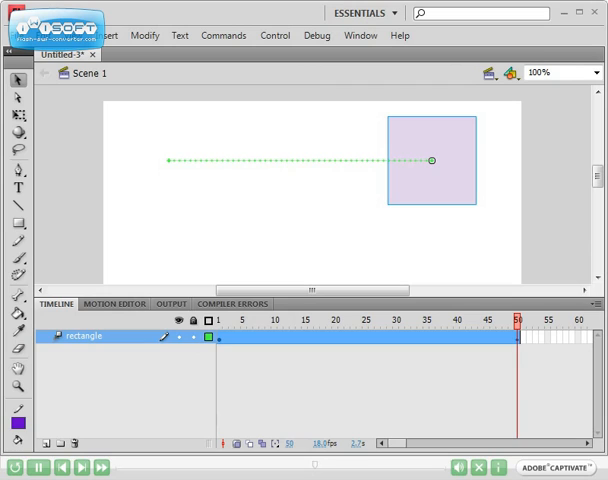
Step: Scrub the timeline from frame 1 to the end to preview the purple-to-lilac fade
{"action": "left_click", "coordinate": [220, 322]}
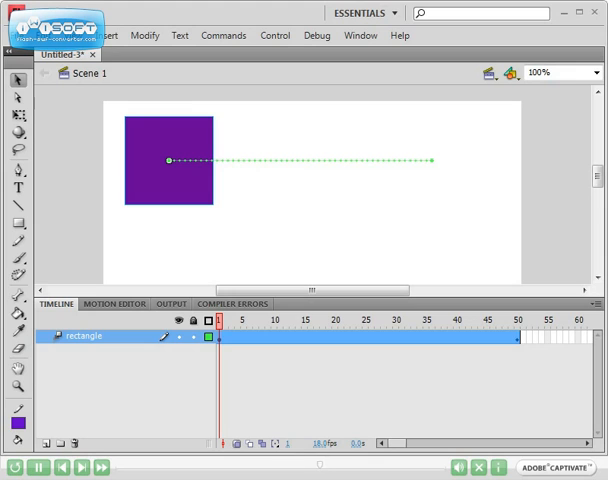
{"action": "left_click", "coordinate": [308, 322]}
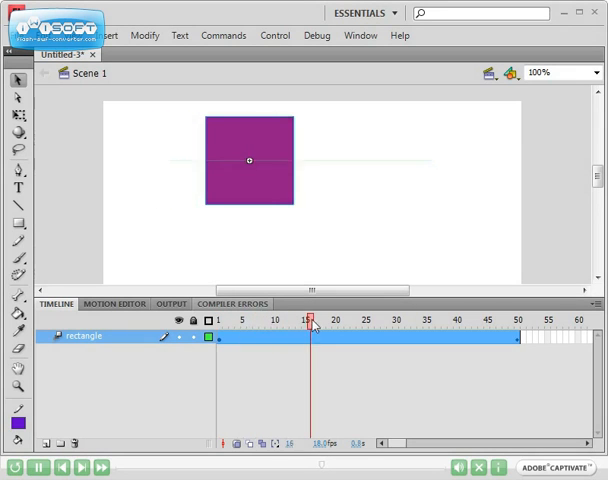
{"action": "left_click_drag", "start_coordinate": [312, 322], "coordinate": [428, 322]}
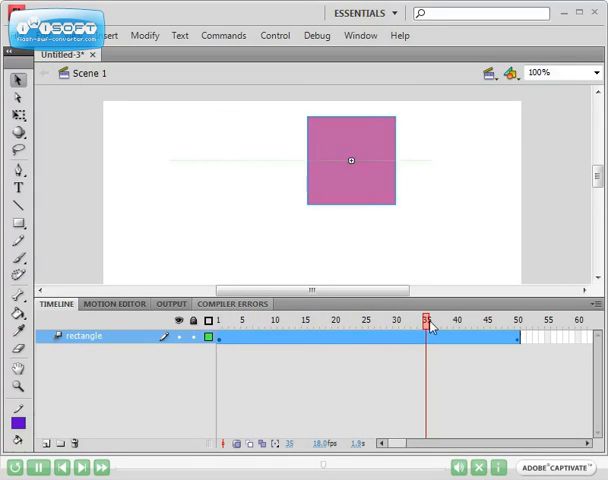
{"action": "left_click_drag", "start_coordinate": [428, 320], "coordinate": [498, 320]}
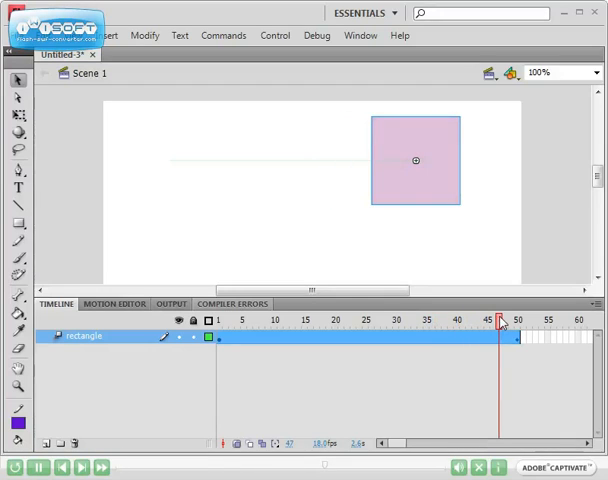
{"action": "left_click", "coordinate": [514, 320]}
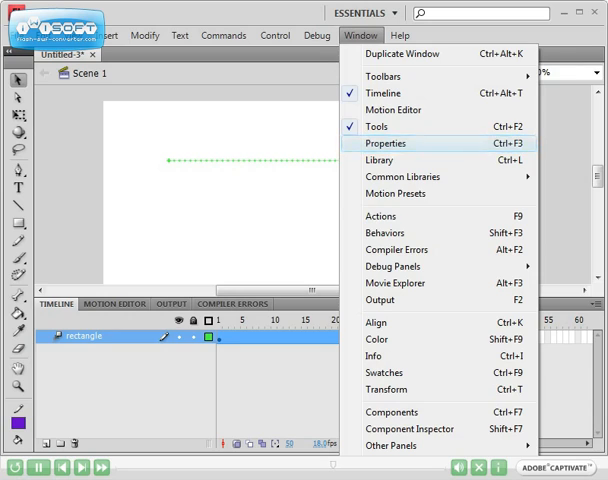
{"action": "left_click", "coordinate": [384, 144]}
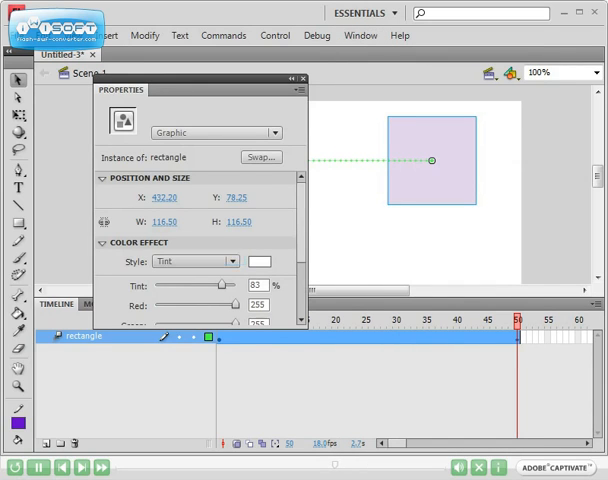
{"action": "left_click", "coordinate": [196, 260]}
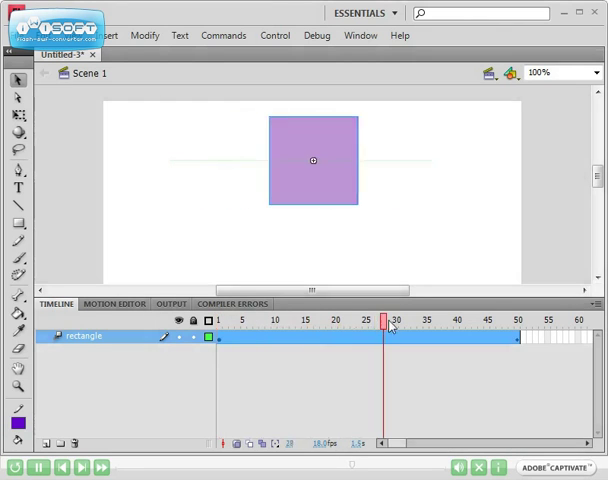
{"action": "left_click_drag", "start_coordinate": [386, 320], "coordinate": [516, 320]}
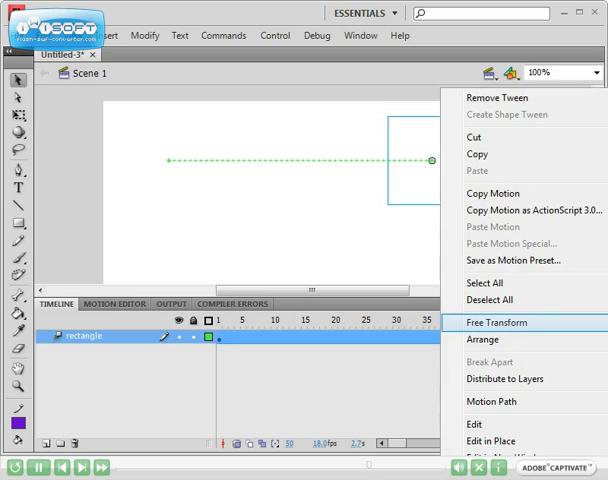
Step: Rotate the rectangle with Free Transform at the tween's end frame so it spins while moving
{"action": "left_click", "coordinate": [496, 322]}
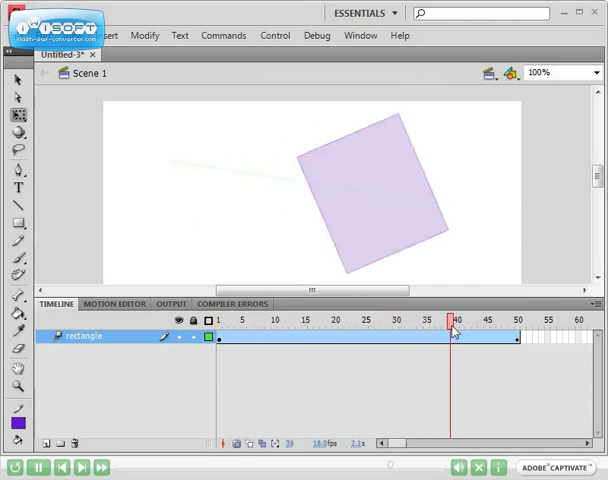
{"action": "left_click", "coordinate": [516, 320]}
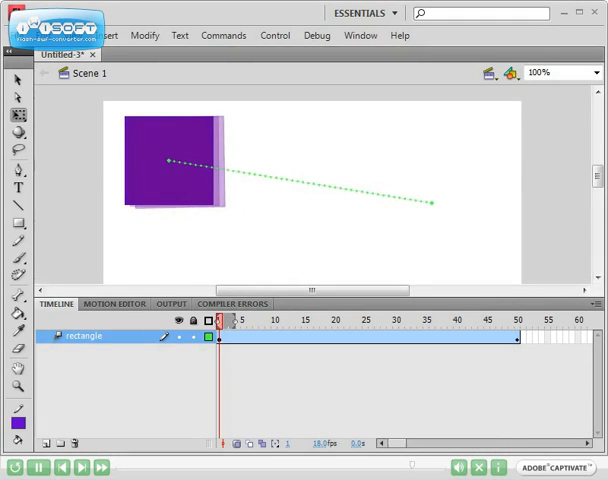
{"action": "mouse_move", "coordinate": [350, 334]}
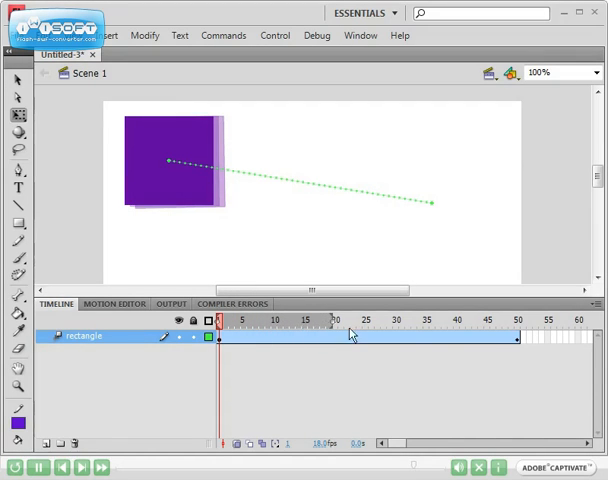
{"action": "mouse_move", "coordinate": [488, 330]}
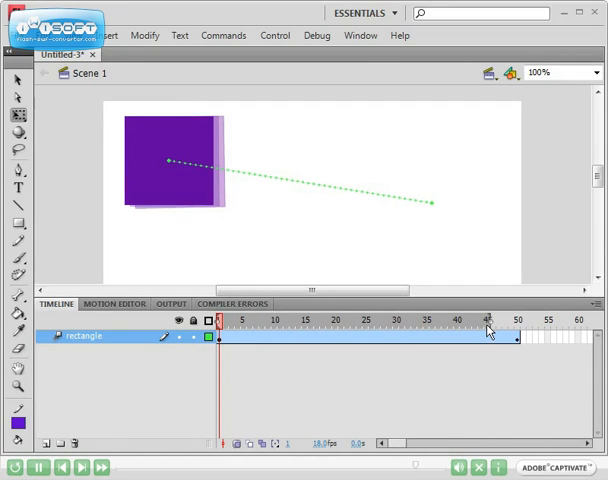